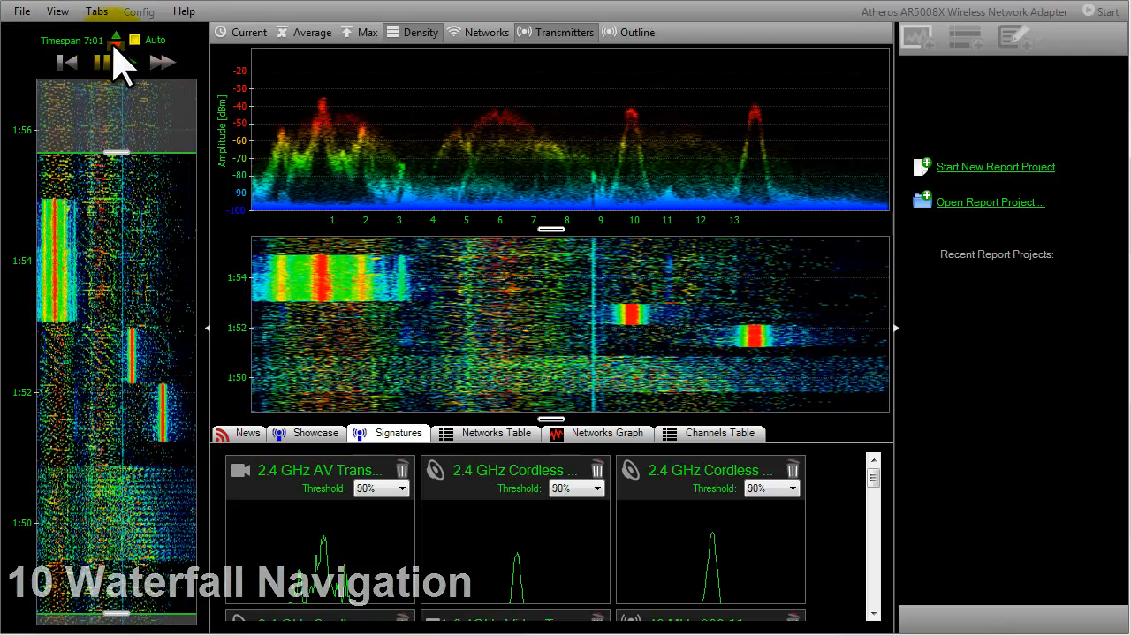
- Set the waterfall timespan to 2:00 and jump to an earlier stretch in the Recording Navigator
{"action": "left_click", "coordinate": [117, 39]}
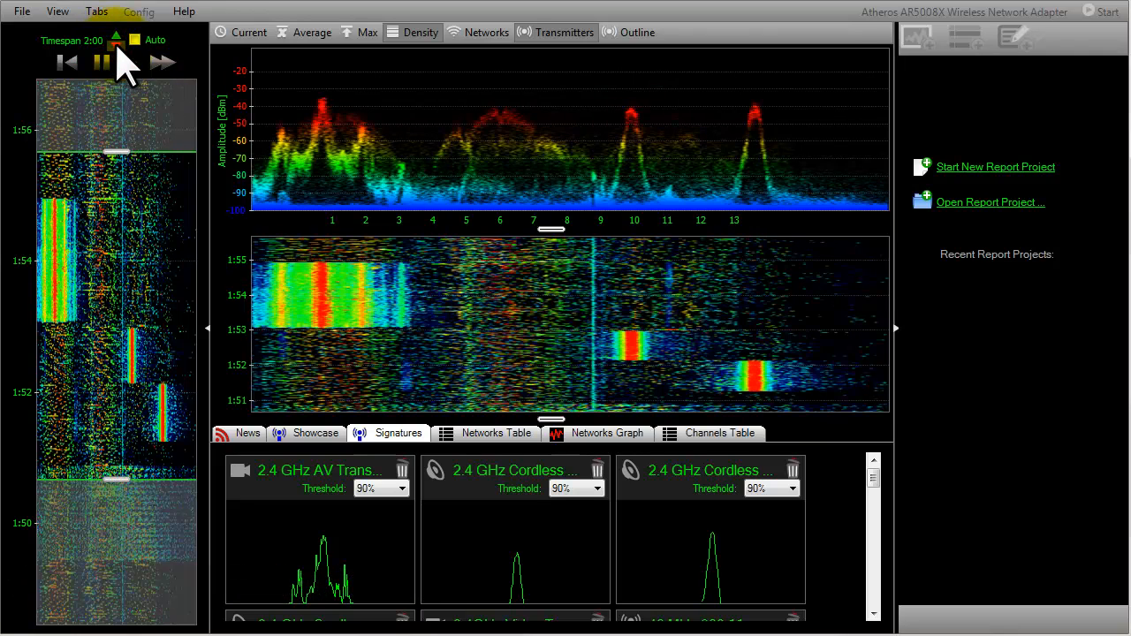
{"action": "left_click", "coordinate": [129, 60]}
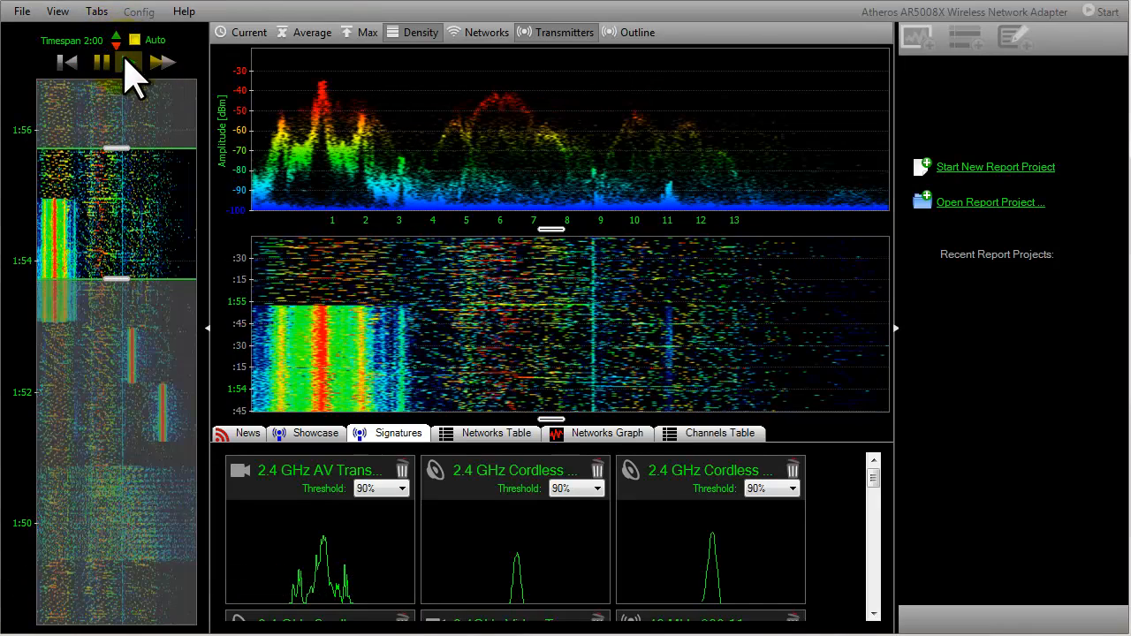
{"action": "left_click", "coordinate": [127, 62]}
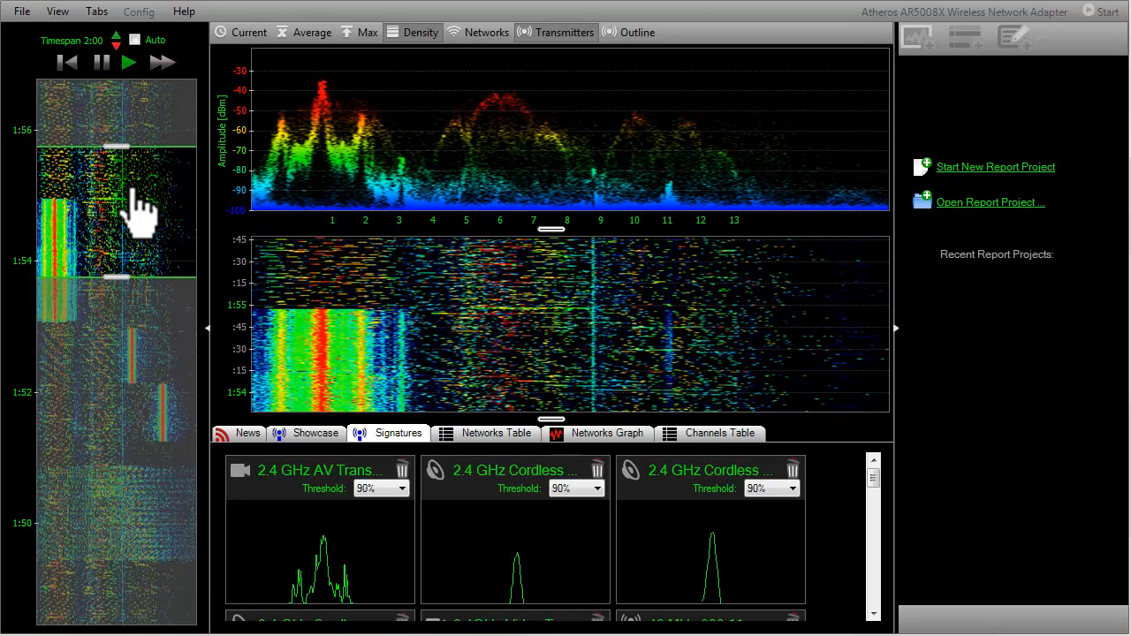
{"action": "left_click", "coordinate": [484, 433]}
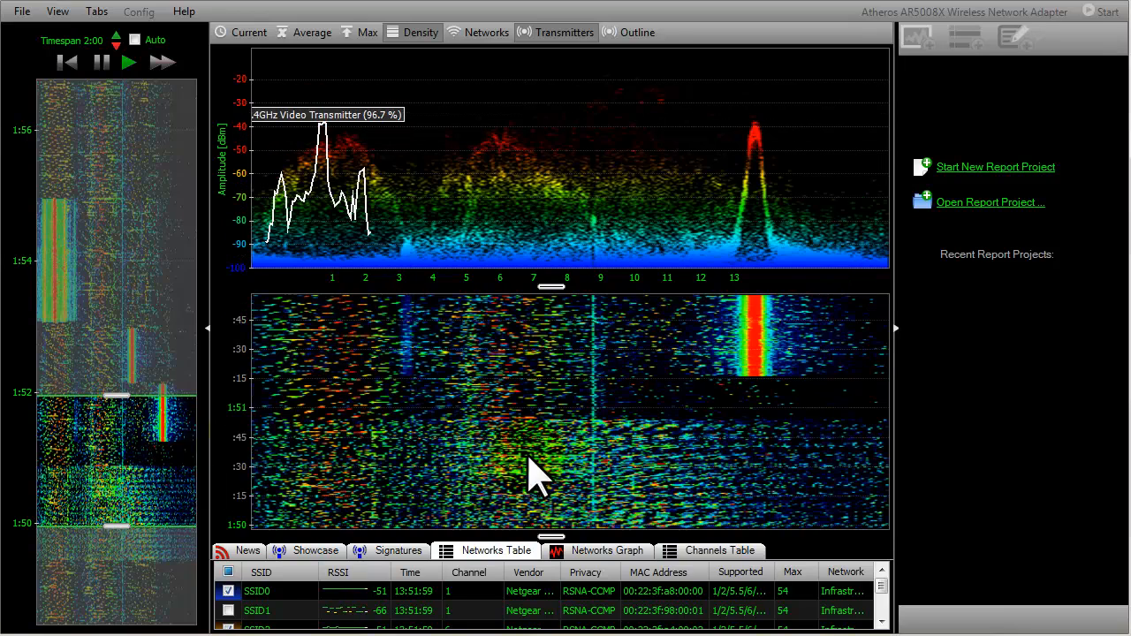
{"action": "mouse_move", "coordinate": [756, 350]}
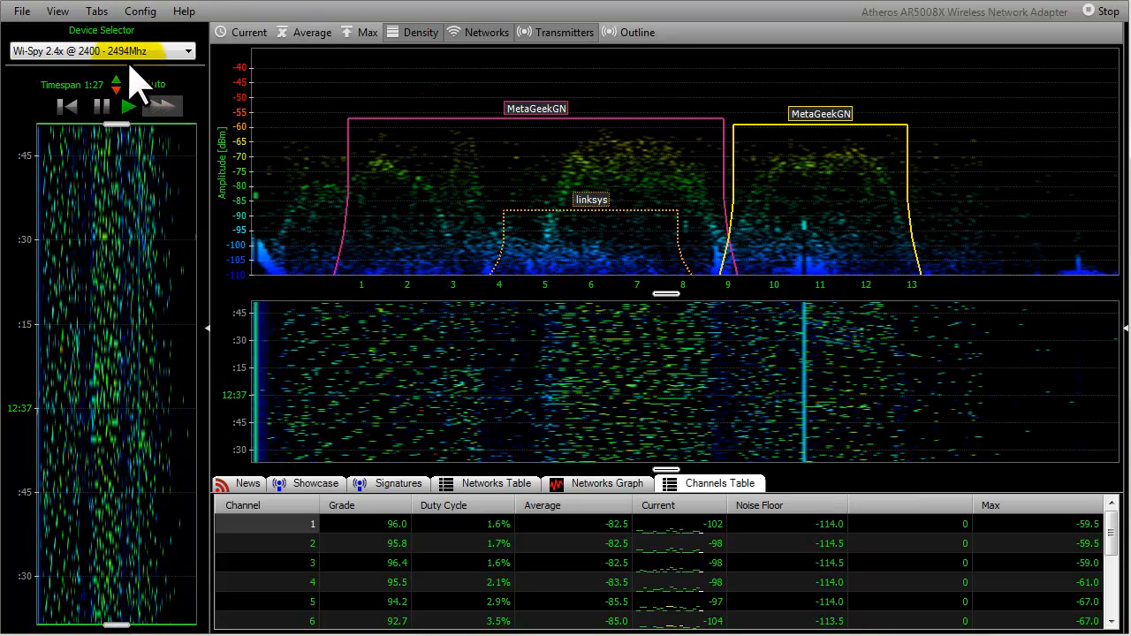
- Select the Wi-Spy capture device for the SSID0 signal-strength graph
{"action": "left_click", "coordinate": [129, 106]}
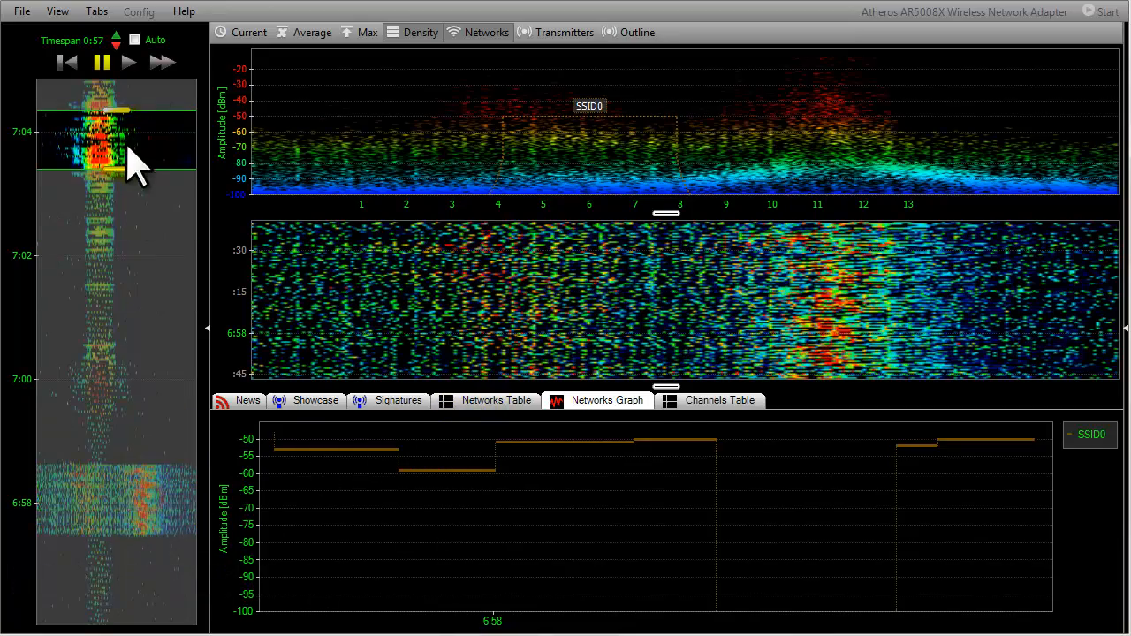
- Hide the density plot and save settings with outline colors and Average/Max overlays enabled
{"action": "left_click", "coordinate": [496, 400]}
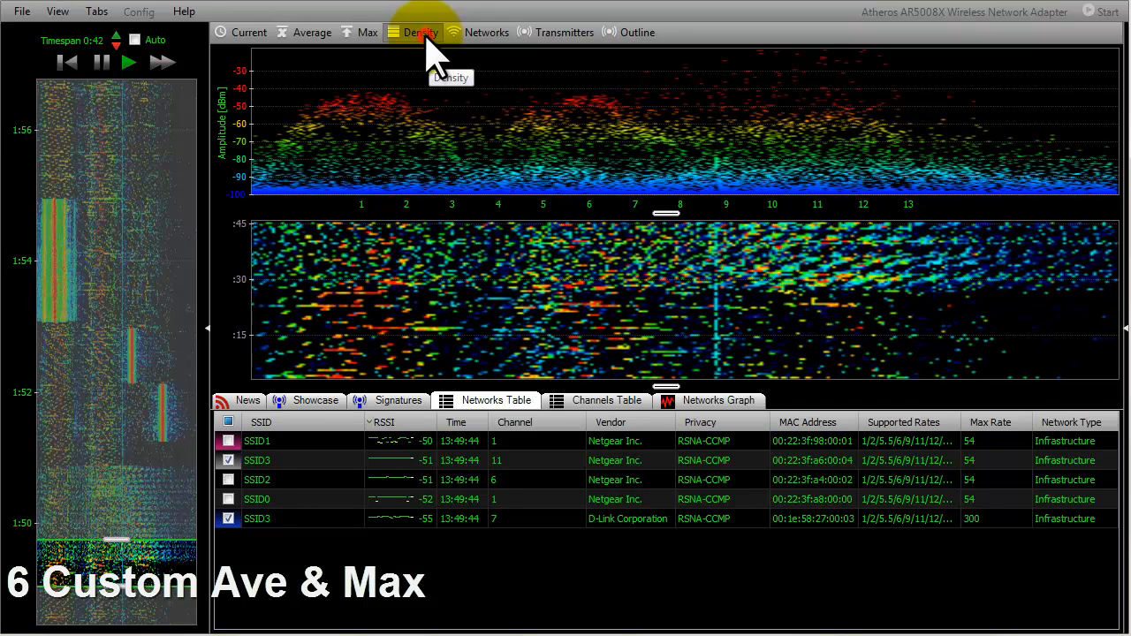
{"action": "left_click", "coordinate": [247, 32]}
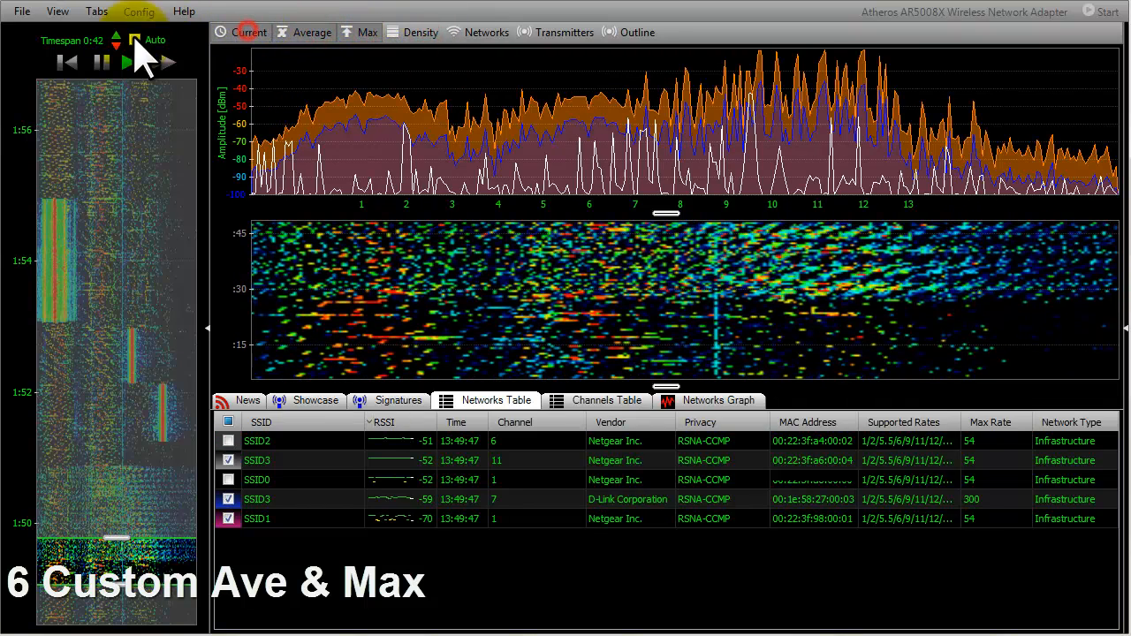
{"action": "left_click", "coordinate": [138, 11]}
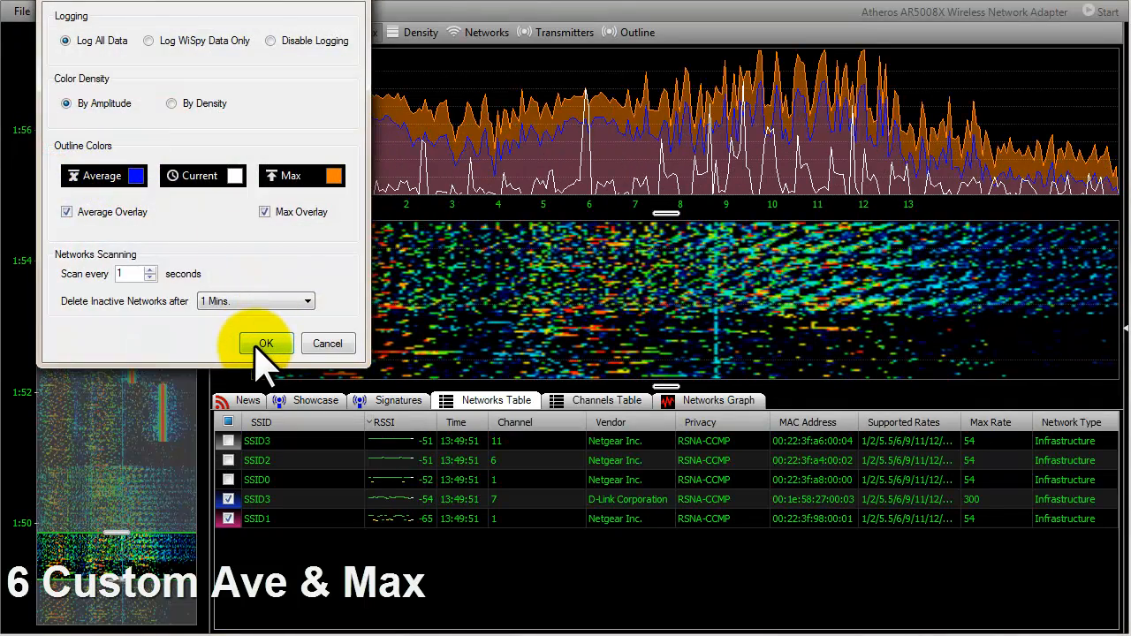
{"action": "left_click", "coordinate": [265, 343]}
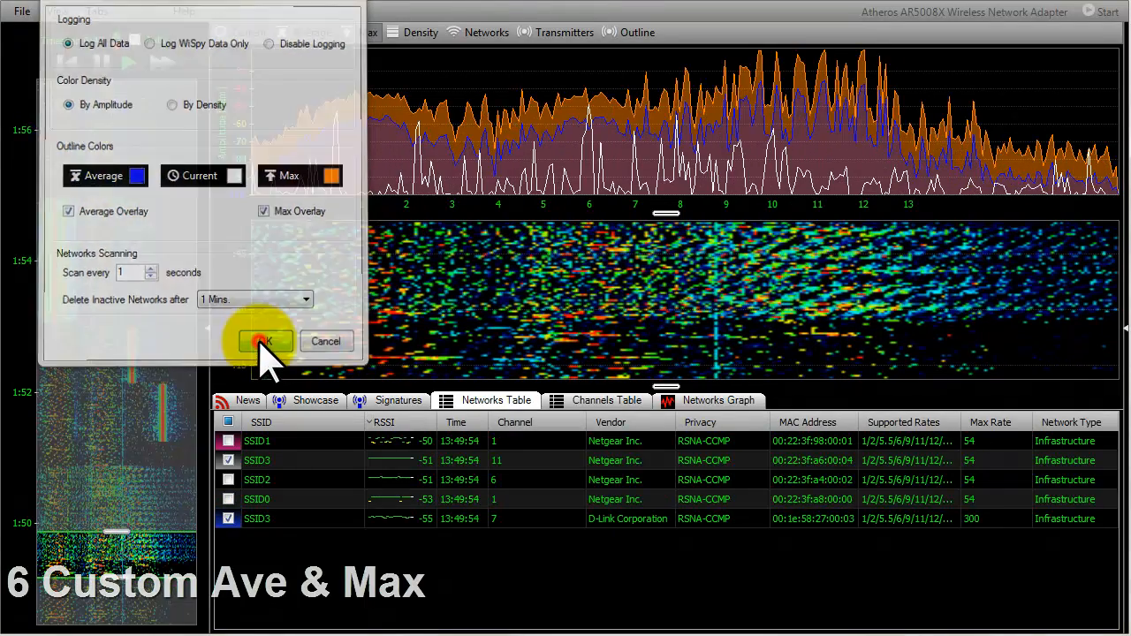
{"action": "left_click", "coordinate": [265, 341]}
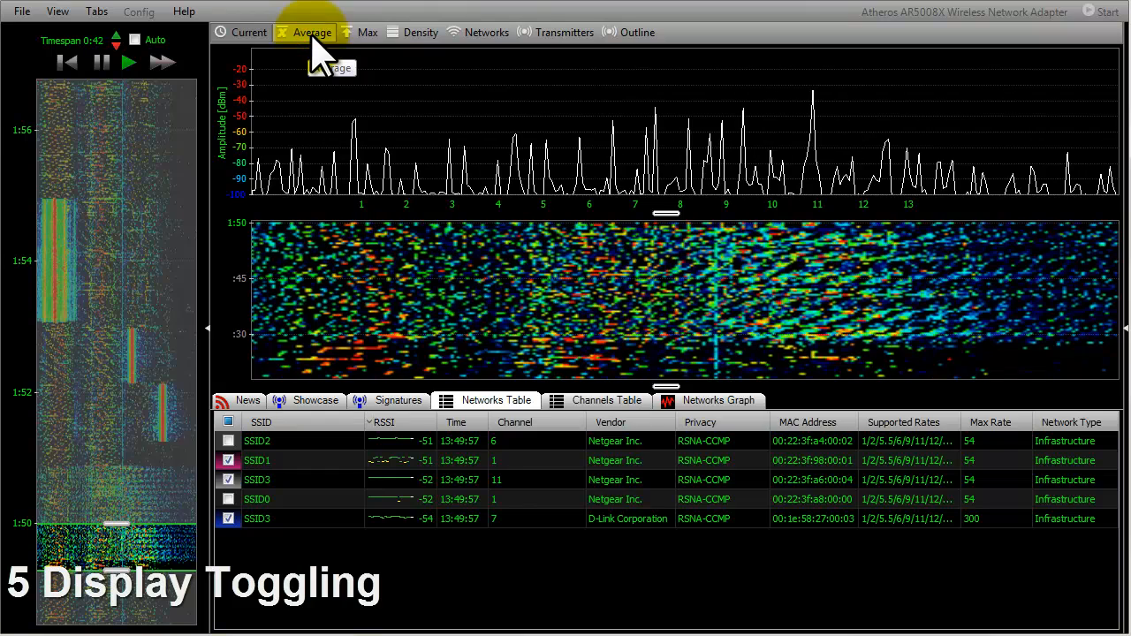
- Toggle the Average, Density and Transmitters buttons so only the density plot with outlines shows
{"action": "left_click", "coordinate": [421, 32]}
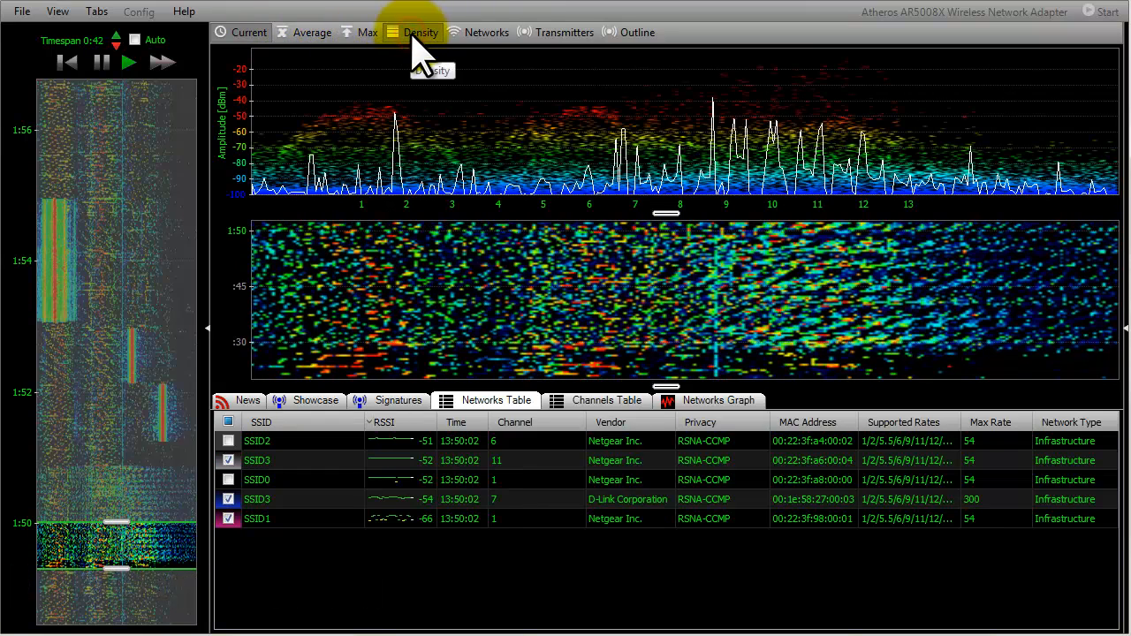
{"action": "left_click", "coordinate": [484, 31]}
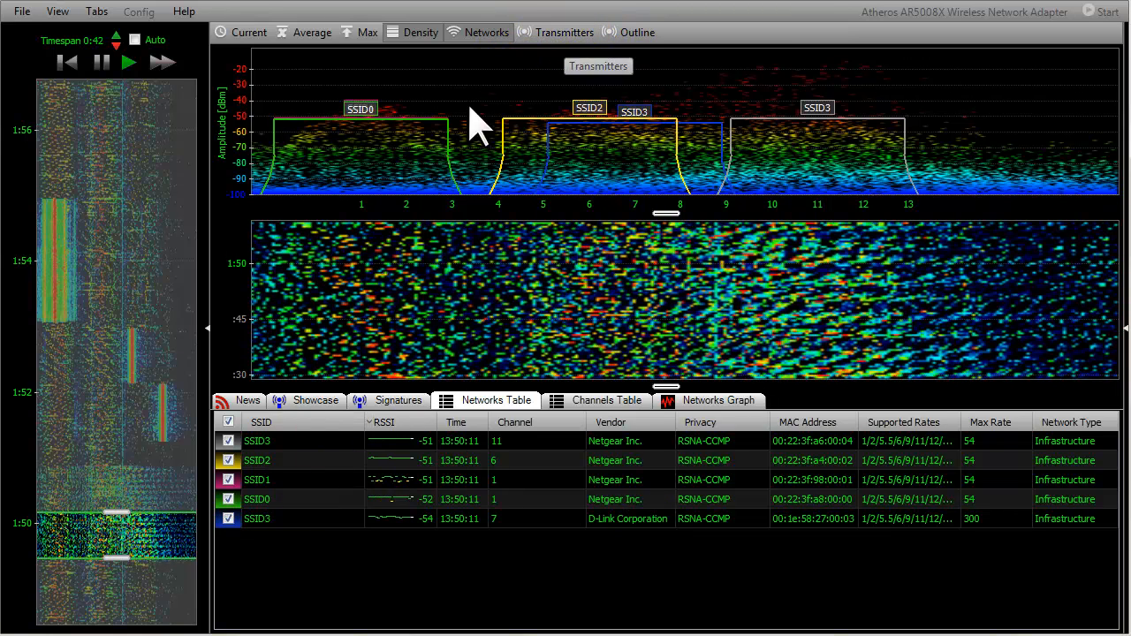
{"action": "left_click", "coordinate": [477, 32]}
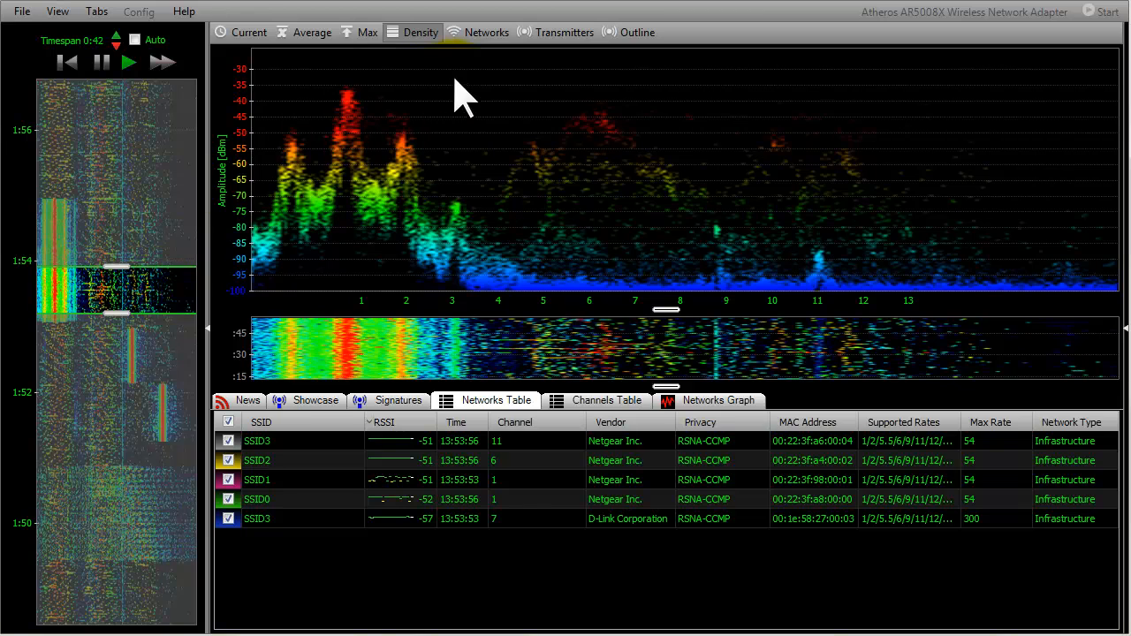
{"action": "left_click", "coordinate": [485, 32]}
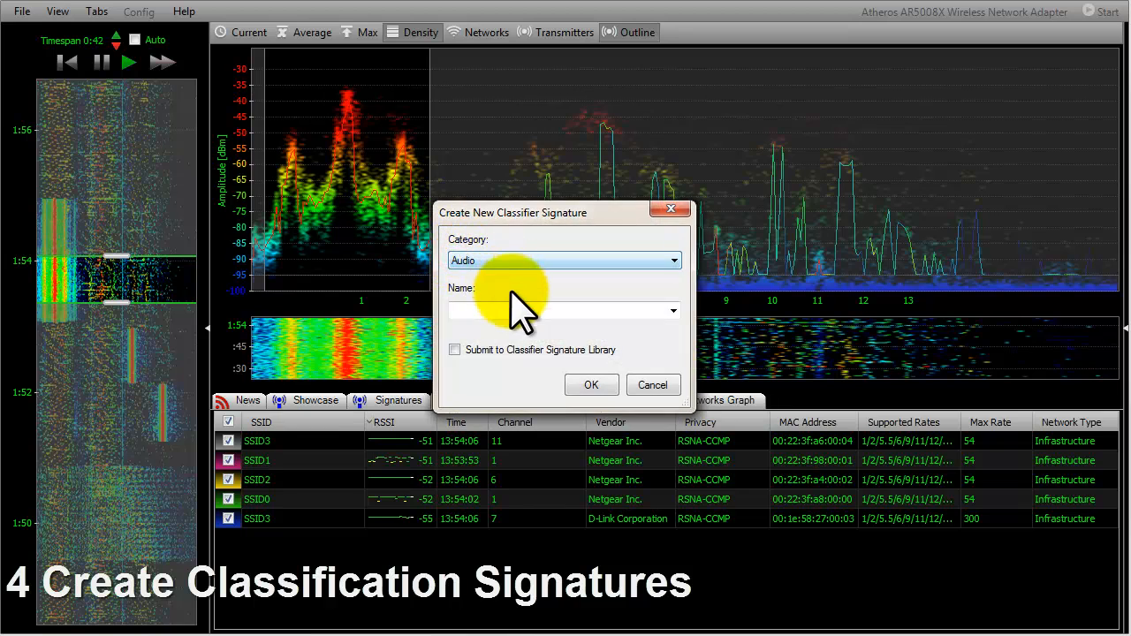
- Create a Video classifier signature named 'AV Transmitter' and show the signatures list
{"action": "left_click", "coordinate": [563, 260]}
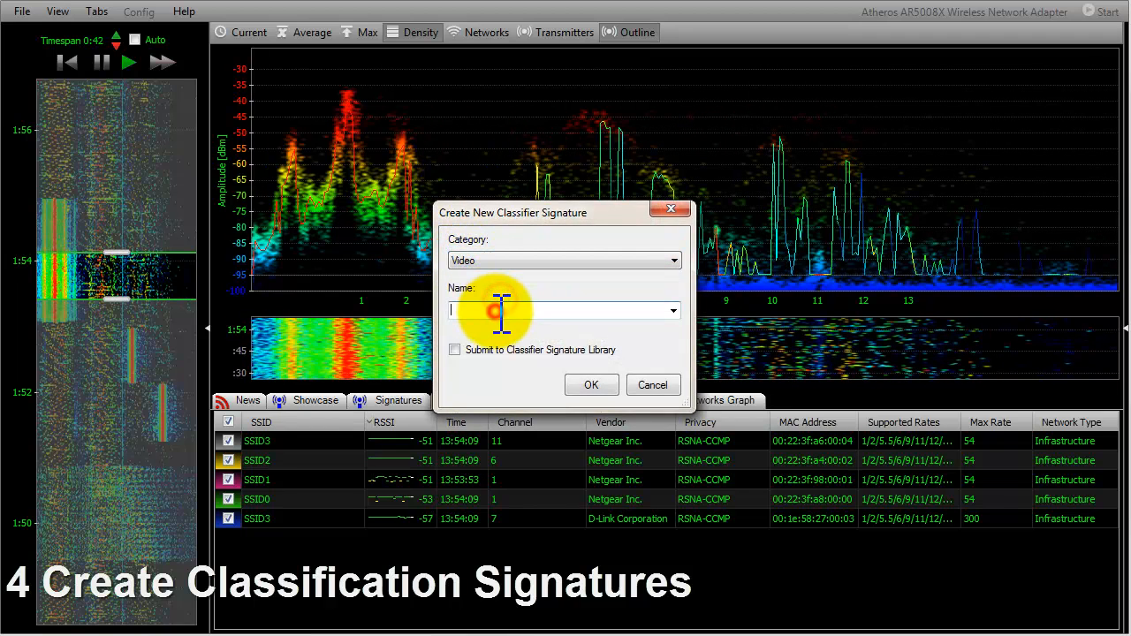
{"action": "type", "text": "AV TR"}
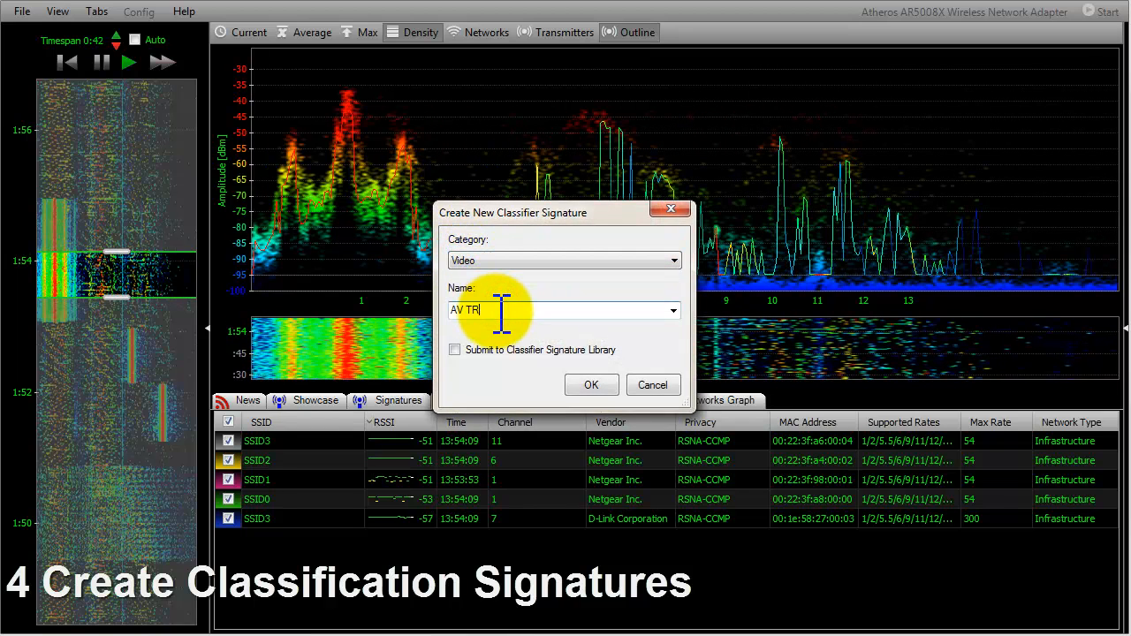
{"action": "type", "text": "ansmitter"}
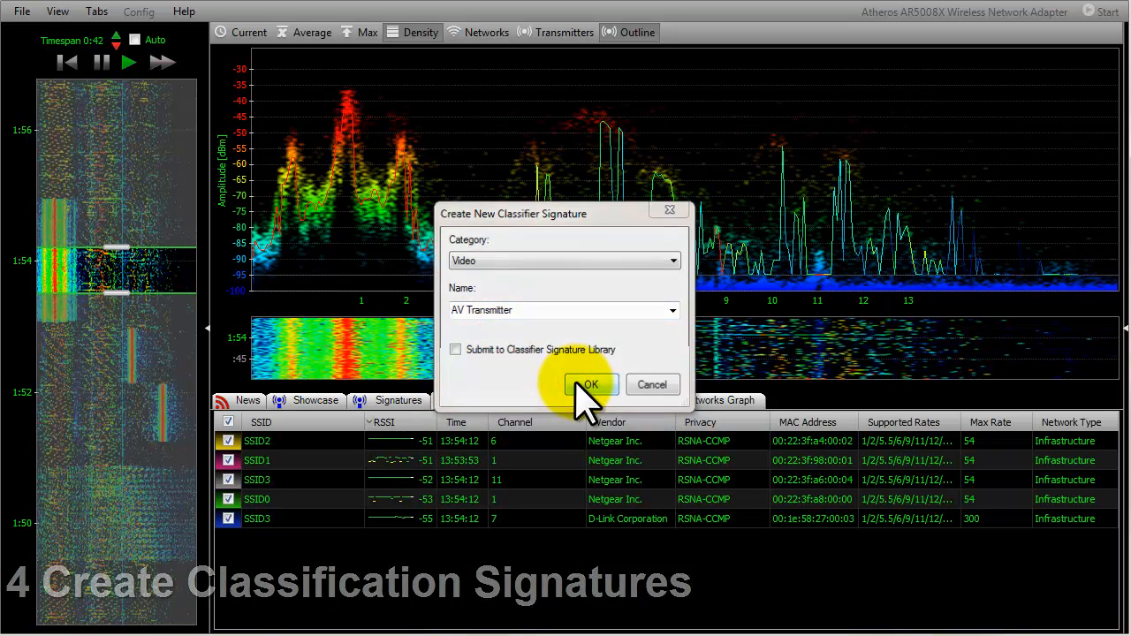
{"action": "left_click", "coordinate": [590, 386]}
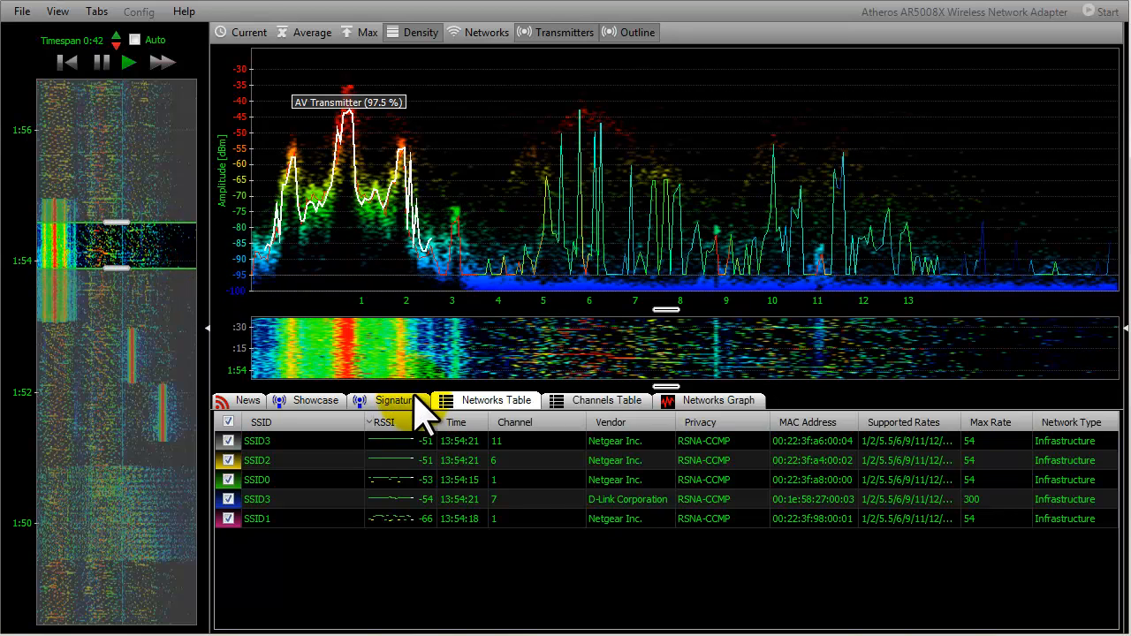
{"action": "left_click", "coordinate": [392, 400]}
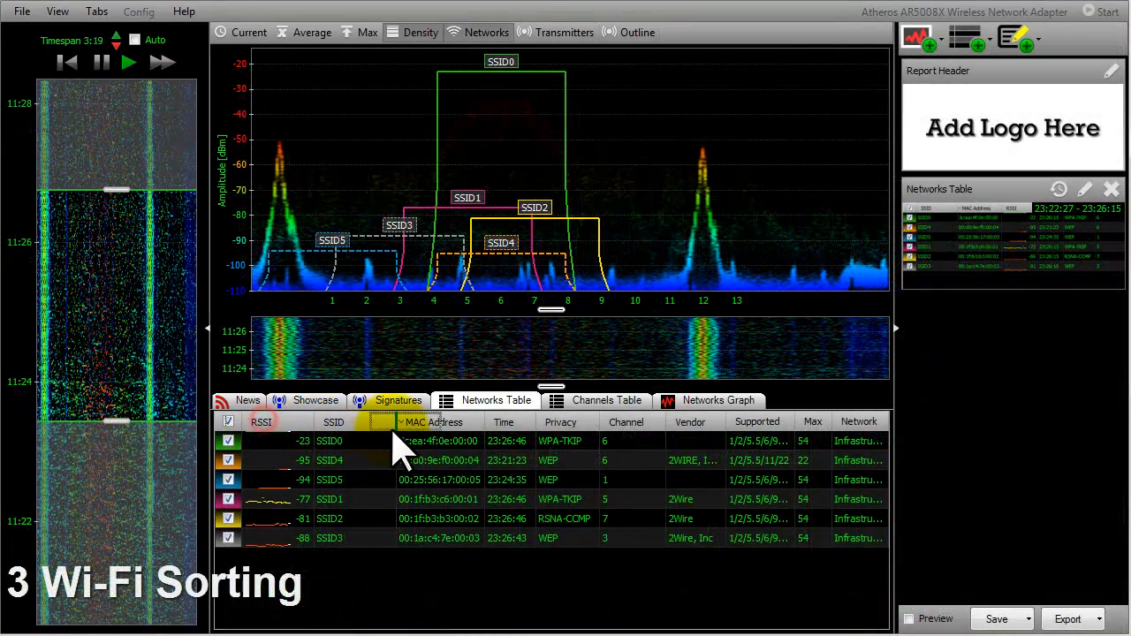
- Sort the networks table by the SSID column header
{"action": "left_click", "coordinate": [343, 421]}
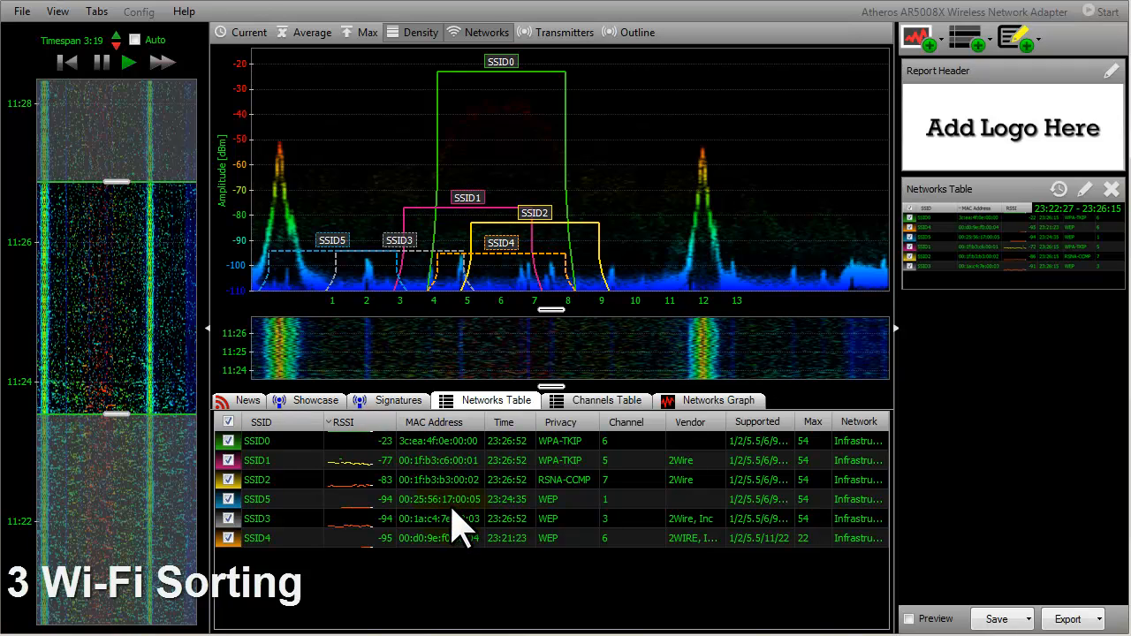
{"action": "left_click", "coordinate": [560, 420]}
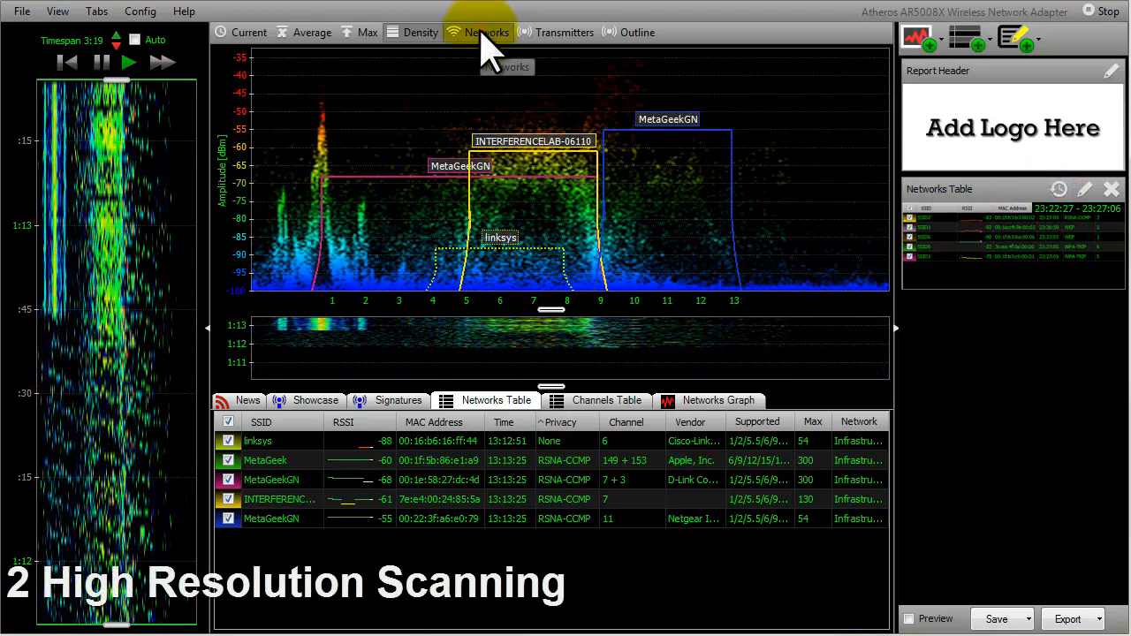
- Turn off network outlines and choose the DBx 2400–2494MHz recorded band
{"action": "left_click", "coordinate": [486, 31]}
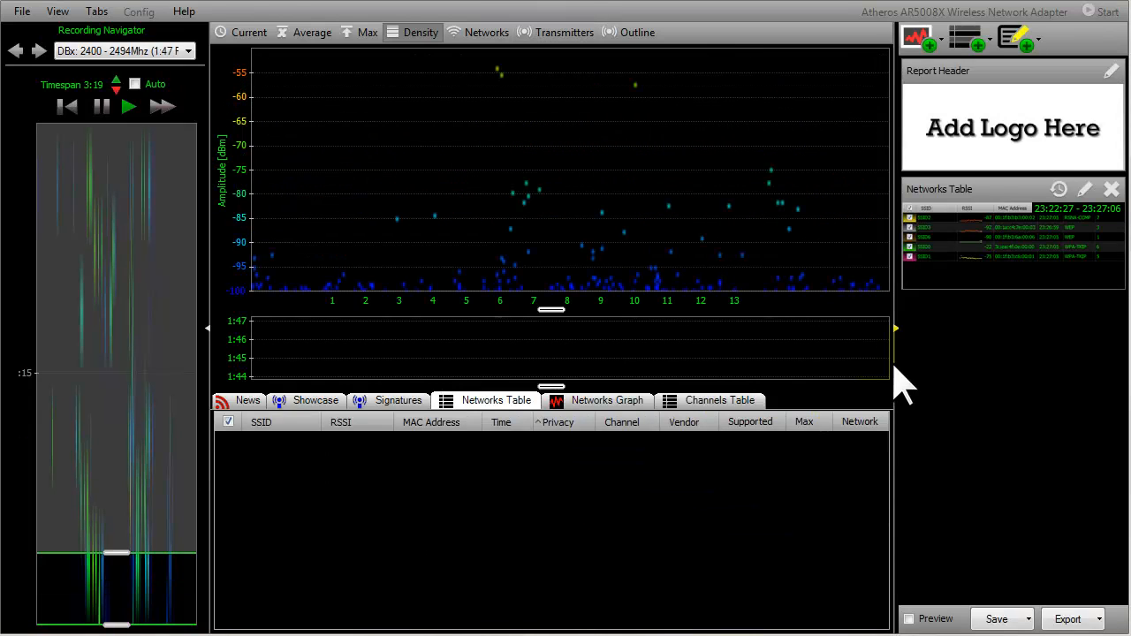
{"action": "left_click", "coordinate": [188, 50]}
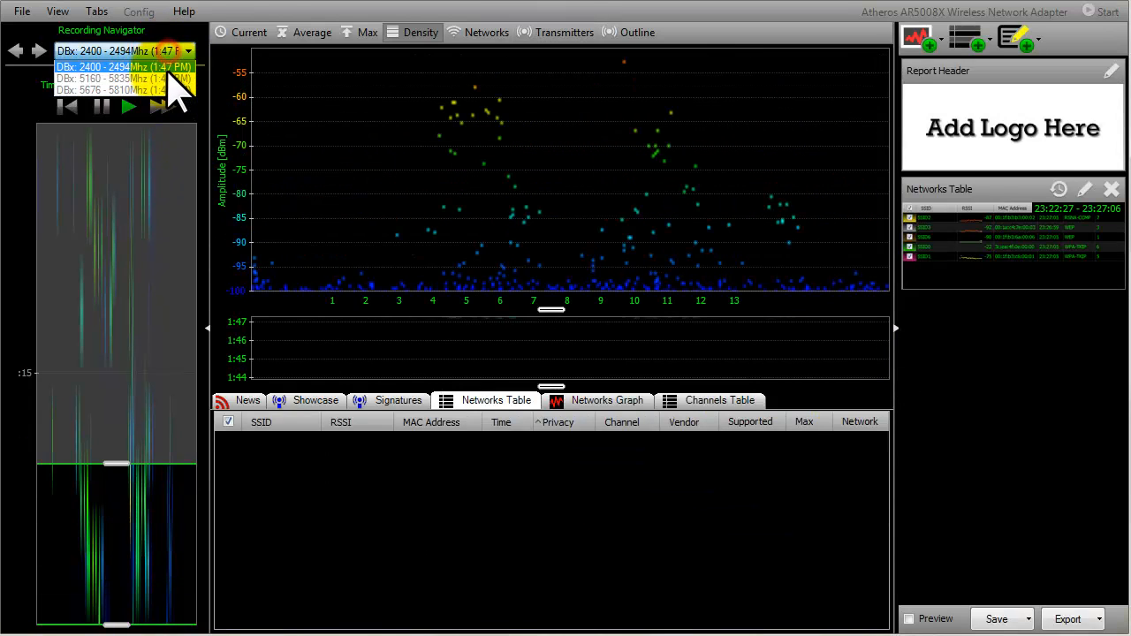
{"action": "left_click", "coordinate": [108, 78]}
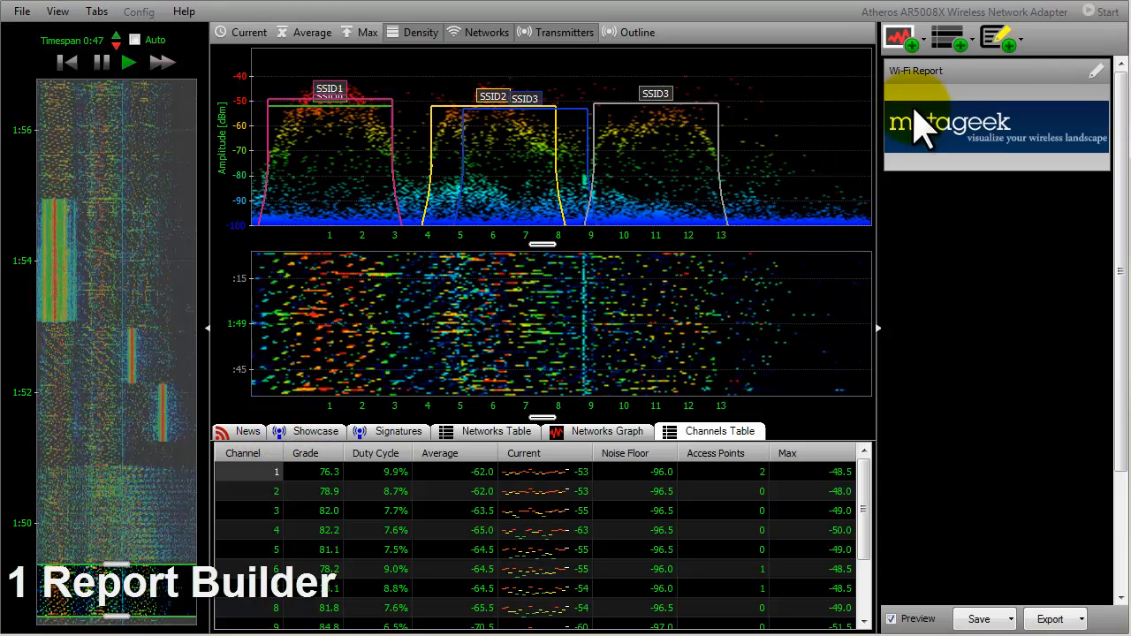
- Insert the Networks Table and Networks Graph sections via the Report Builder add buttons
{"action": "left_click", "coordinate": [945, 38]}
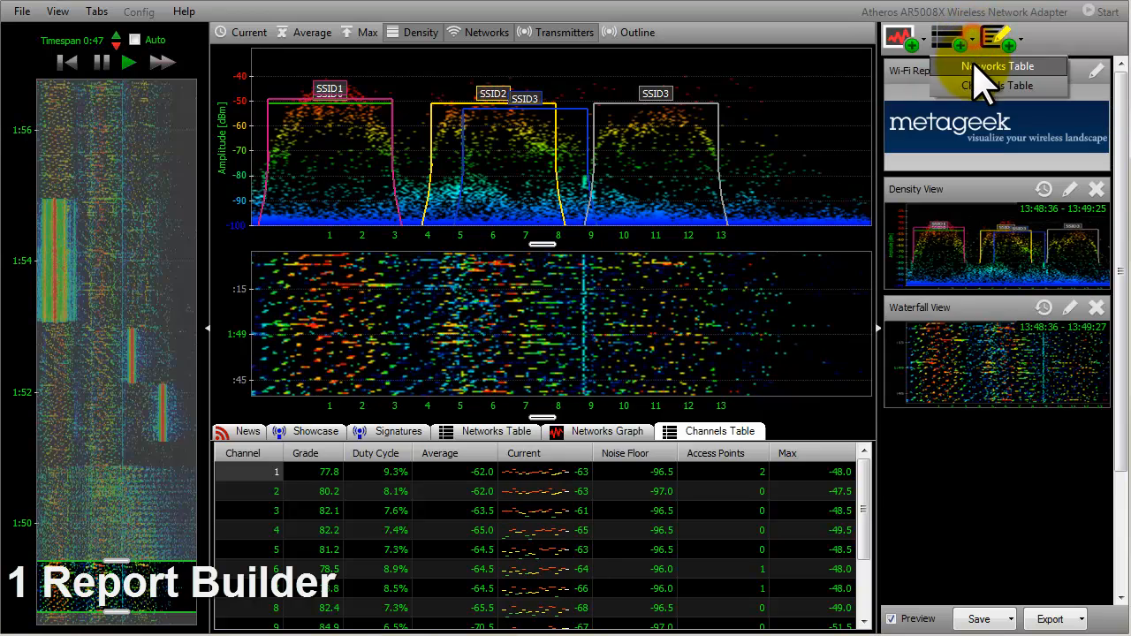
{"action": "left_click", "coordinate": [996, 65]}
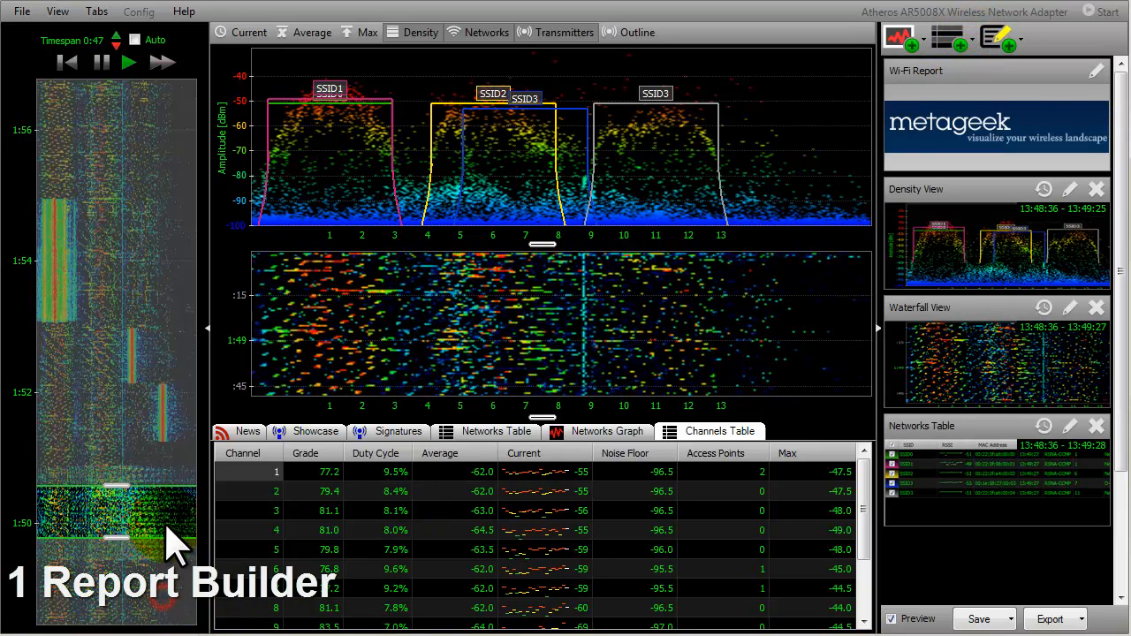
{"action": "left_click", "coordinate": [947, 37]}
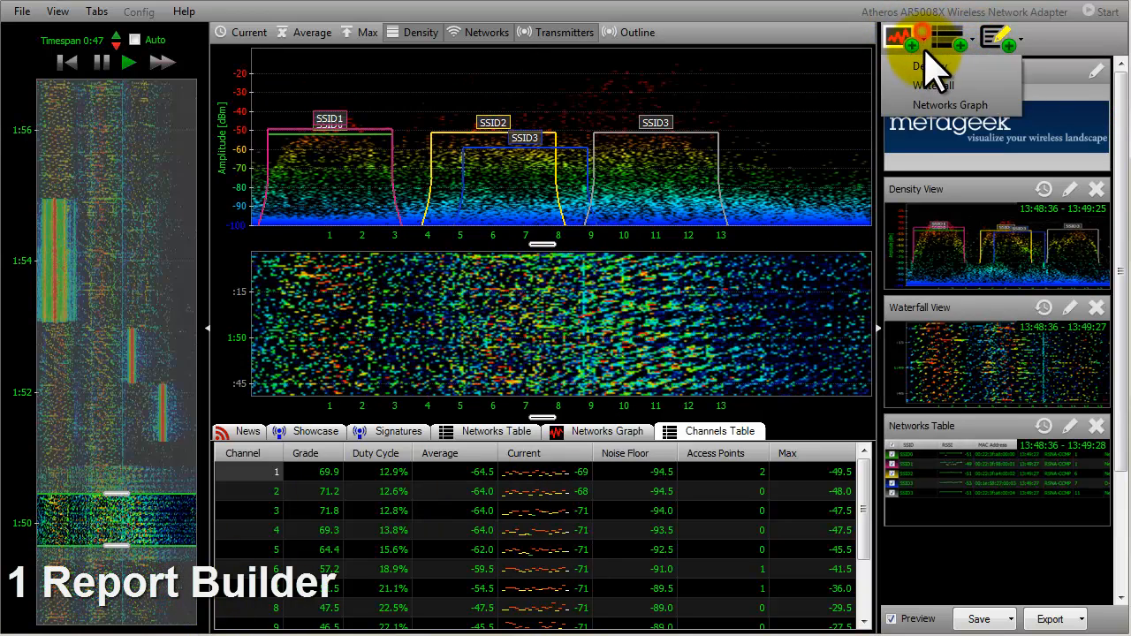
{"action": "left_click", "coordinate": [933, 67]}
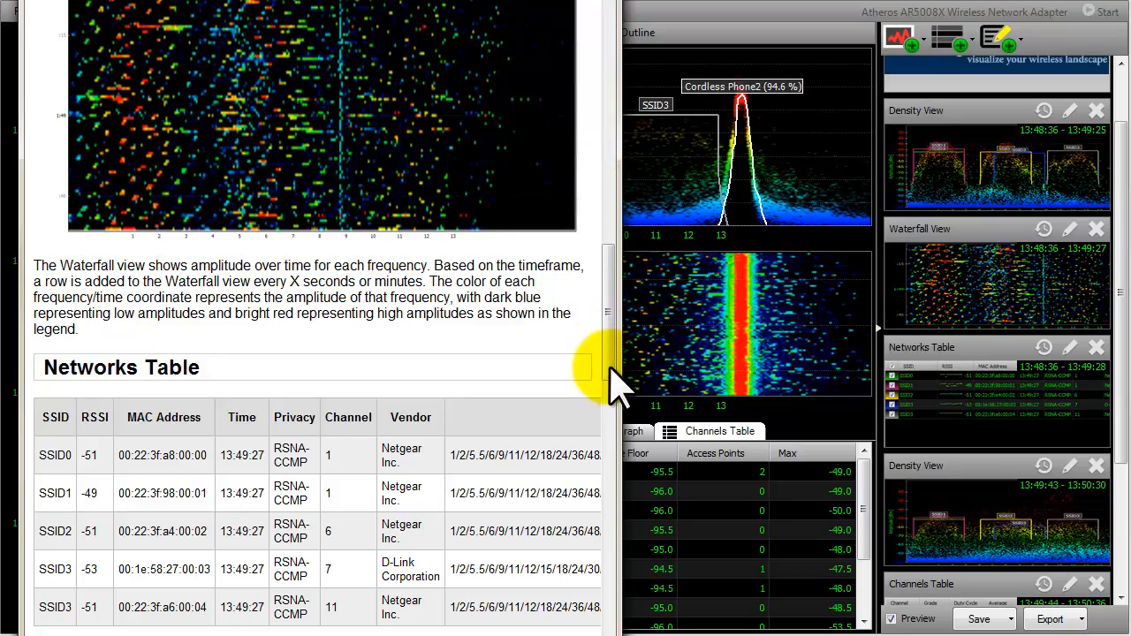
- Scroll the report preview to the Prepared By header and Density View section
{"action": "scroll", "scroll_direction": "up", "scroll_amount": 3}
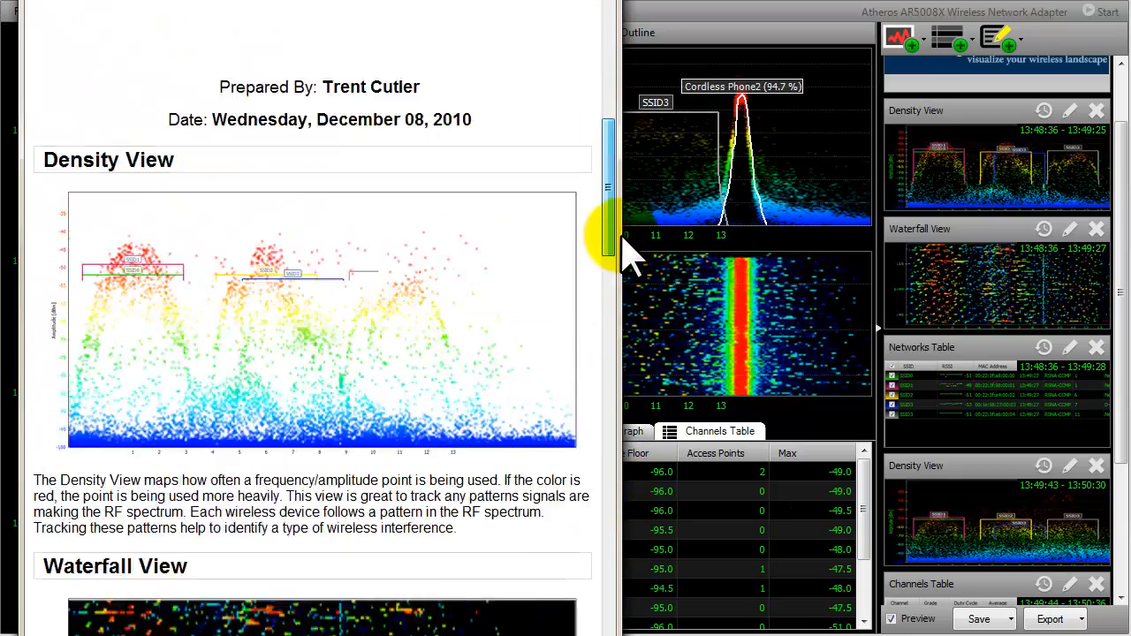